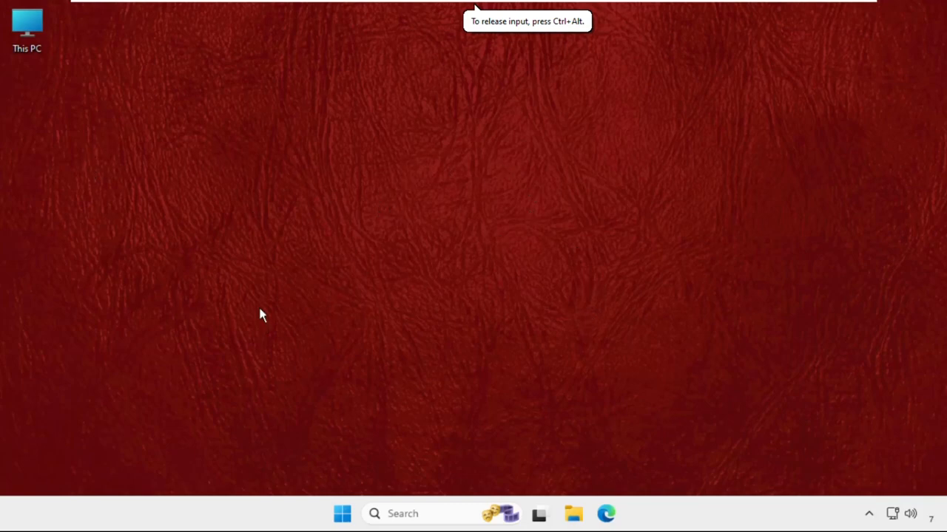
{"action": "mouse_move", "coordinate": [379, 269]}
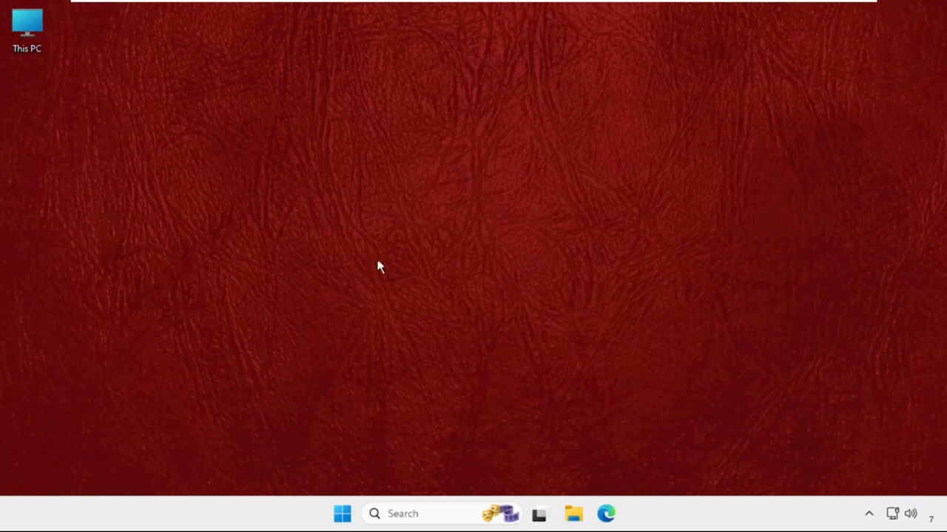
{"action": "mouse_move", "coordinate": [466, 212]}
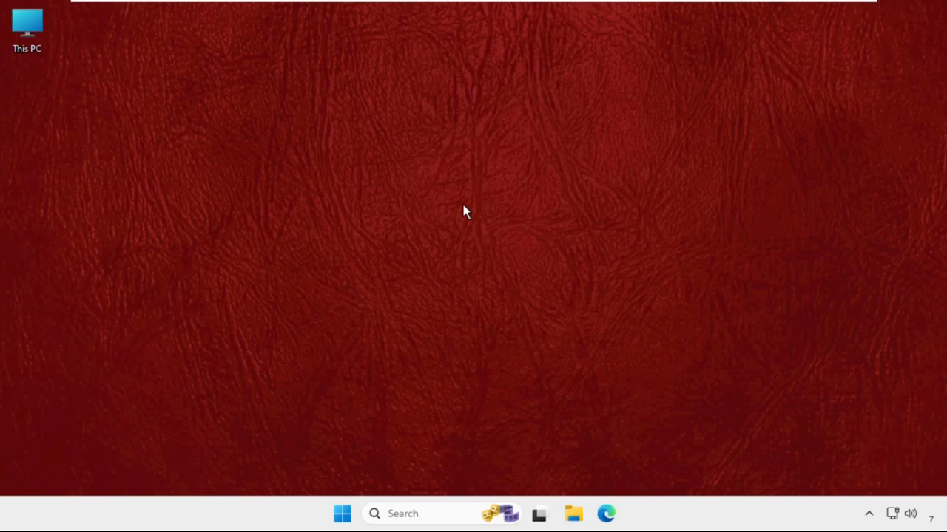
{"action": "mouse_move", "coordinate": [381, 420]}
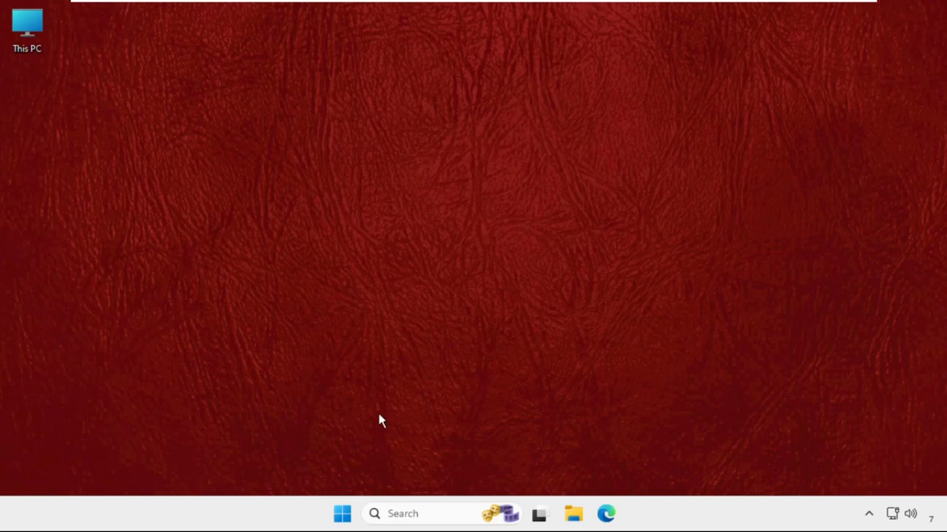
{"action": "mouse_move", "coordinate": [411, 514]}
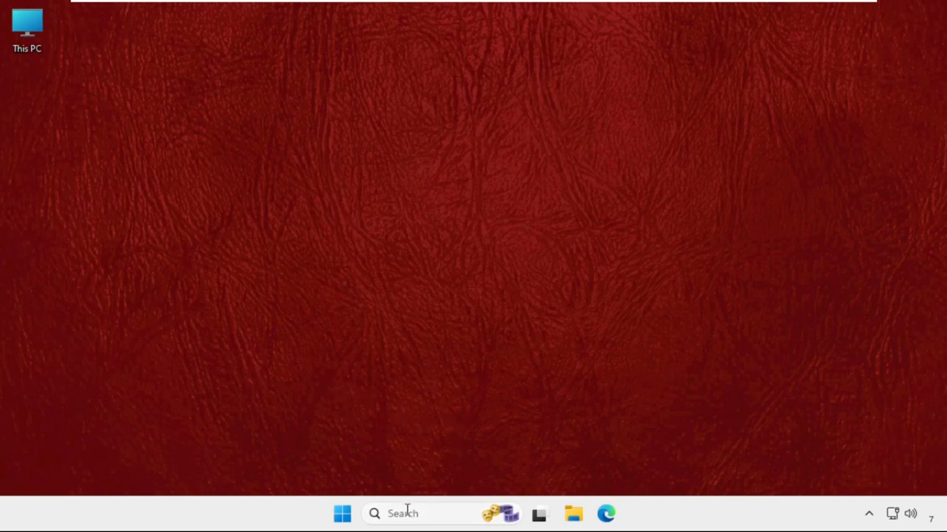
Open Control Panel, switch View by to Category and back, then open Sound.
{"action": "left_click", "coordinate": [410, 514]}
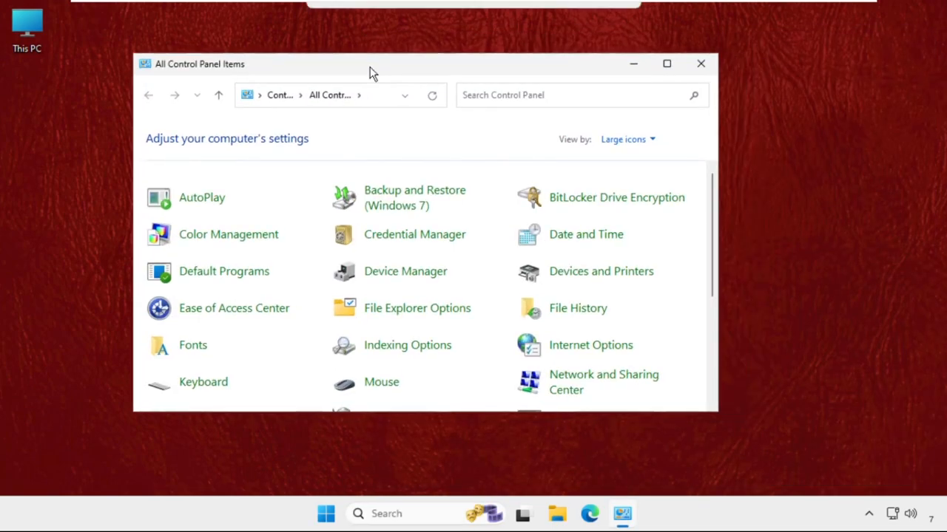
{"action": "left_click", "coordinate": [626, 139]}
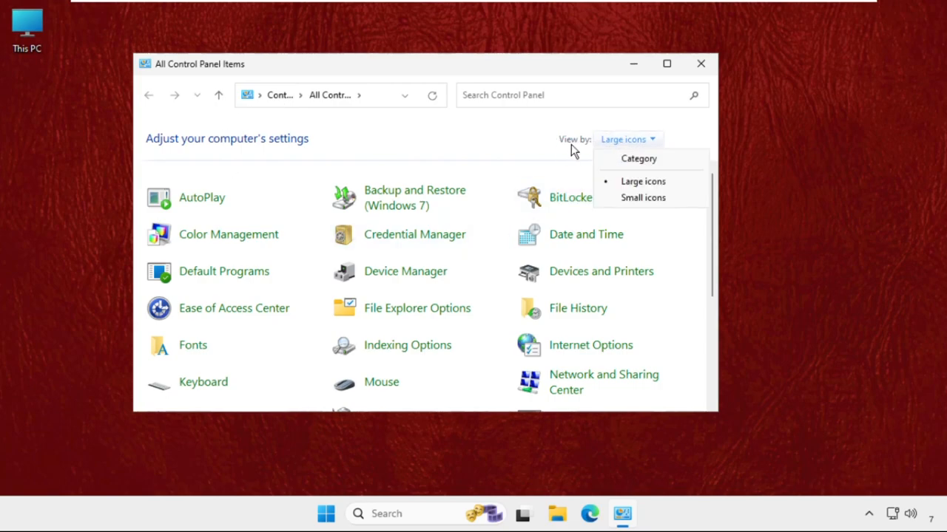
{"action": "mouse_move", "coordinate": [644, 185]}
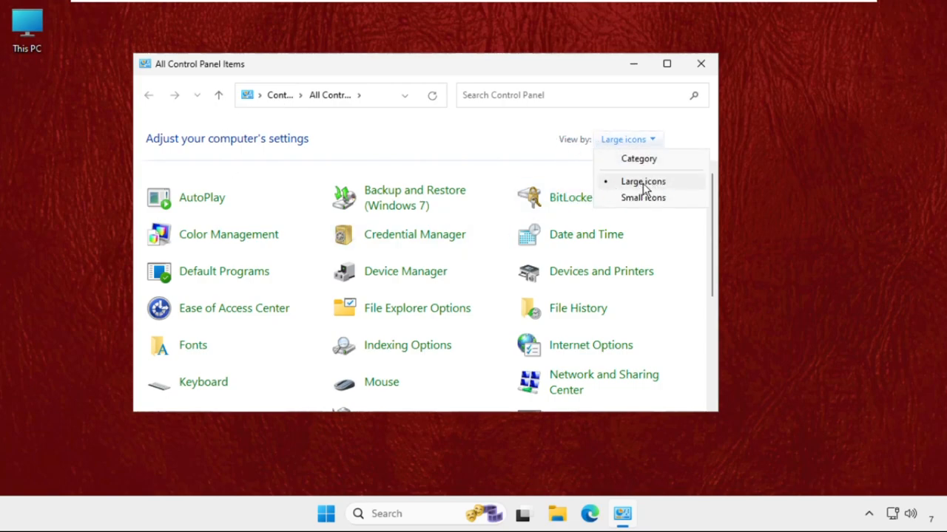
{"action": "left_click", "coordinate": [638, 158]}
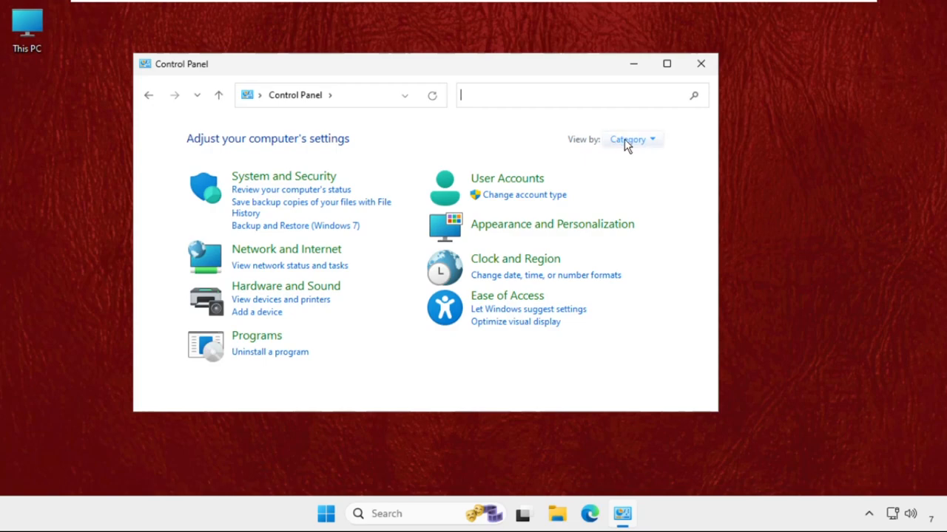
{"action": "left_click", "coordinate": [629, 139]}
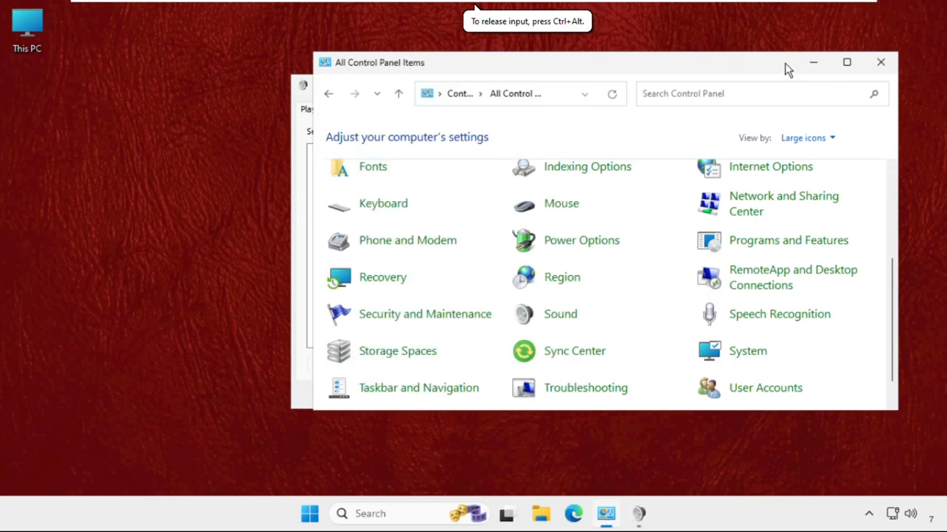
Disable the Speakers playback device, then re-enable it as the default device.
{"action": "left_click", "coordinate": [560, 315]}
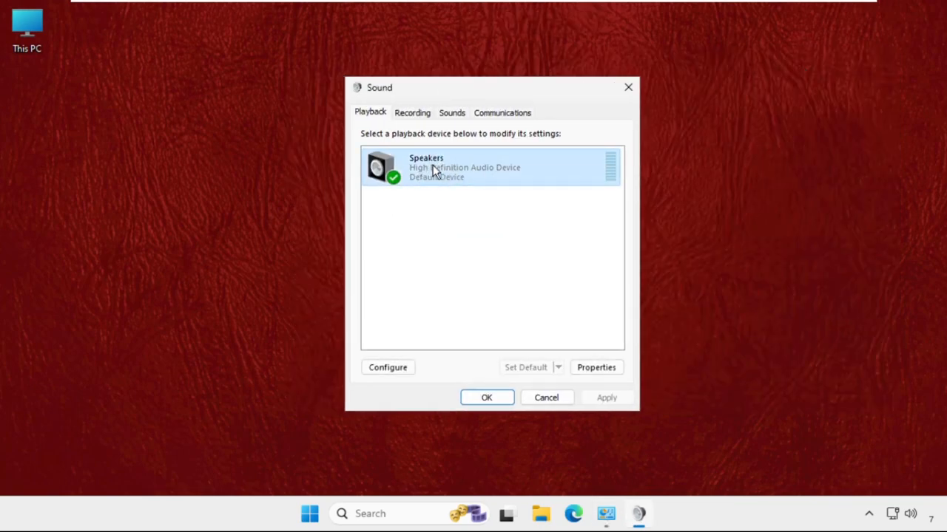
{"action": "right_click", "coordinate": [429, 172]}
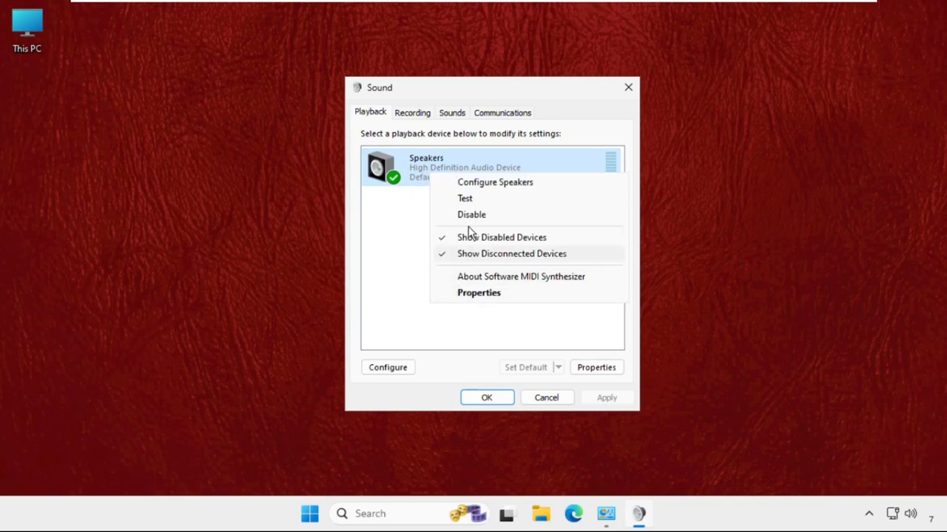
{"action": "left_click", "coordinate": [471, 215]}
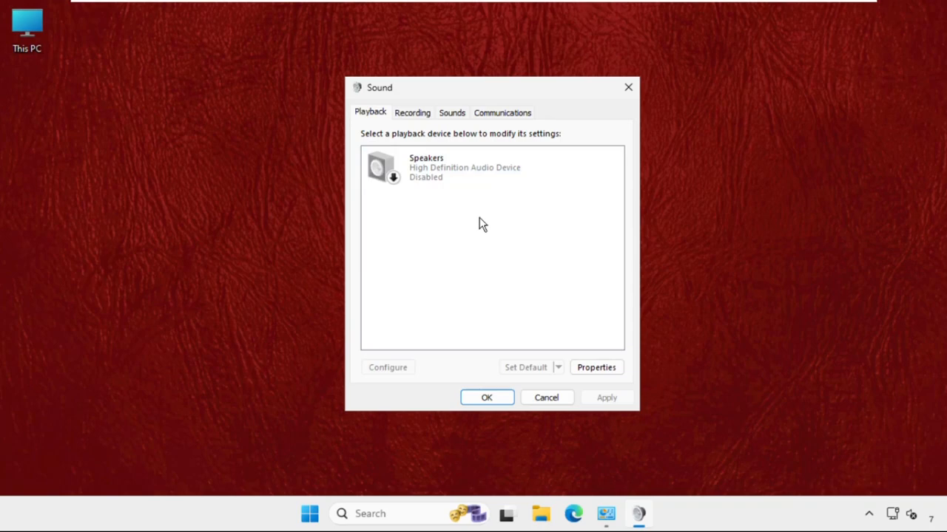
{"action": "left_click", "coordinate": [466, 167]}
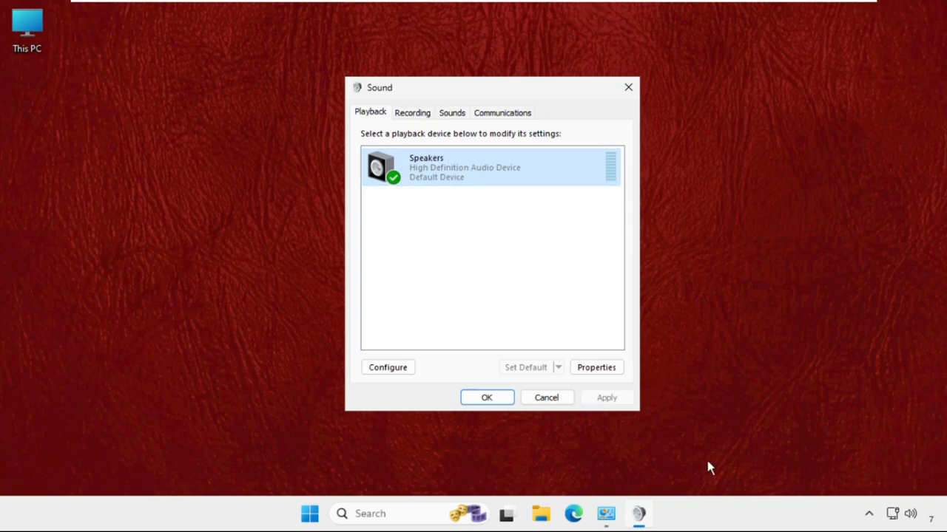
In Speakers properties, drag the level down to 54, then back to 100.
{"action": "left_click", "coordinate": [596, 367]}
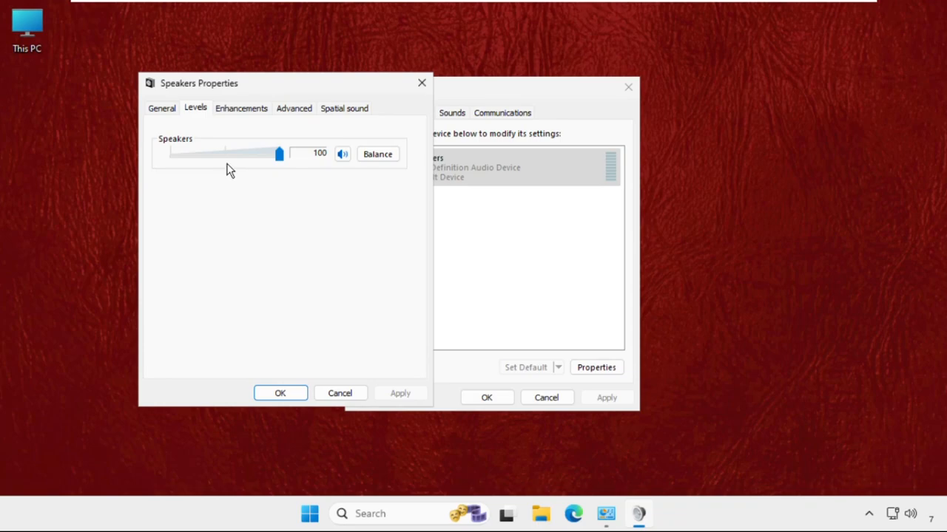
{"action": "left_click_drag", "start_coordinate": [279, 153], "coordinate": [228, 153]}
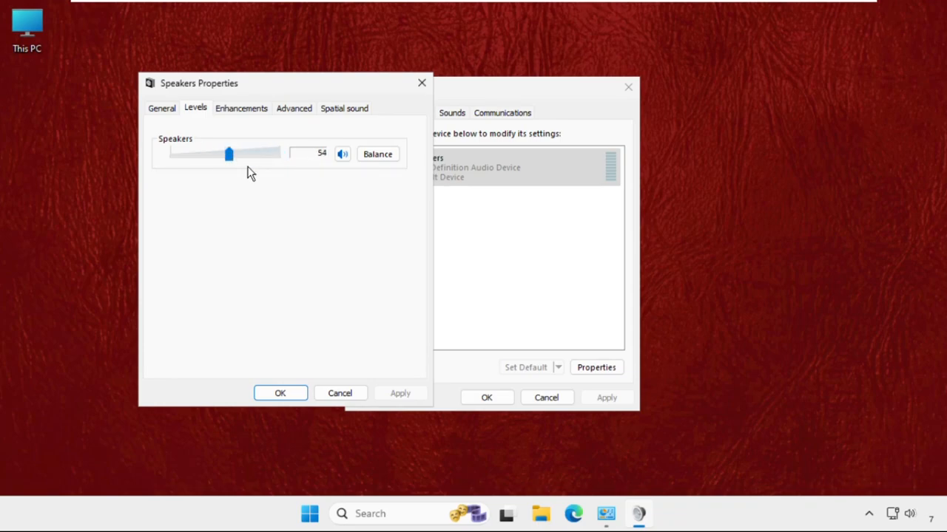
{"action": "left_click_drag", "start_coordinate": [229, 154], "coordinate": [279, 153]}
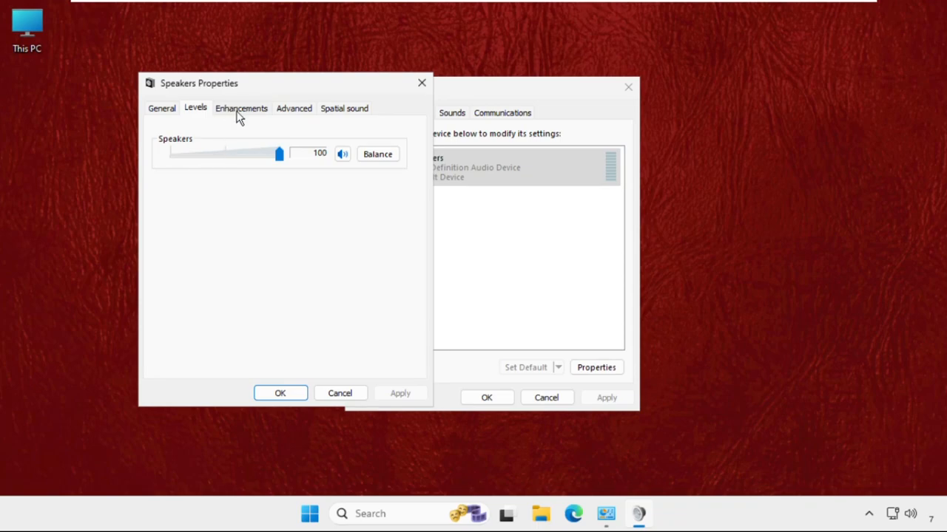
Tick Disable all enhancements, confirm with OK, then show the Start menu power options.
{"action": "left_click", "coordinate": [241, 108]}
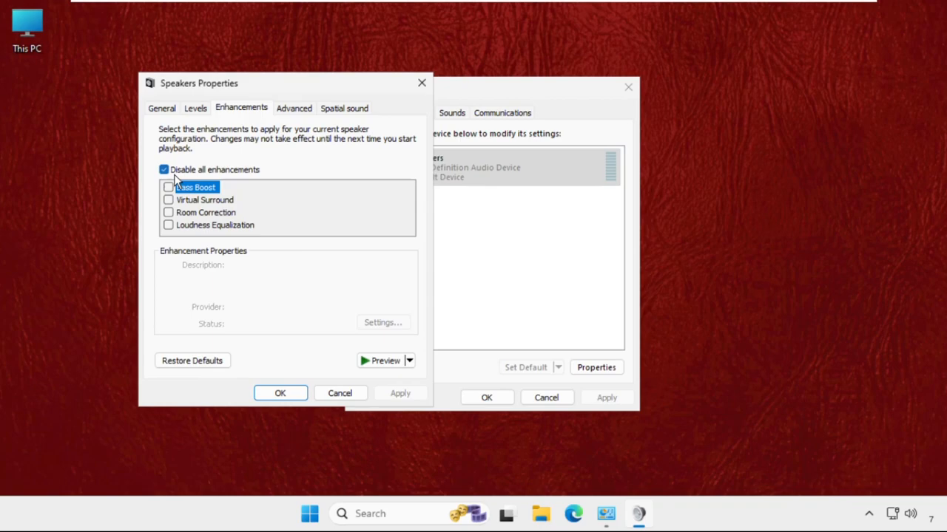
{"action": "left_click", "coordinate": [164, 170]}
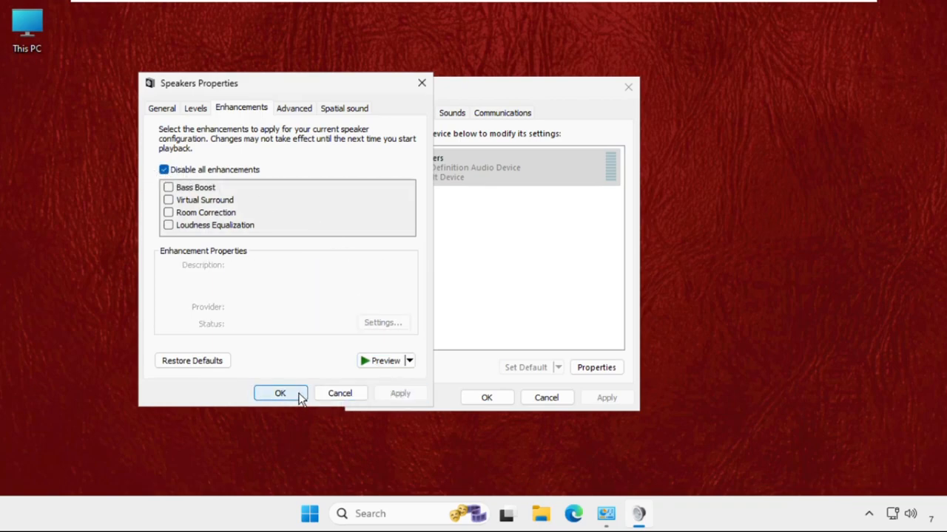
{"action": "left_click", "coordinate": [280, 394]}
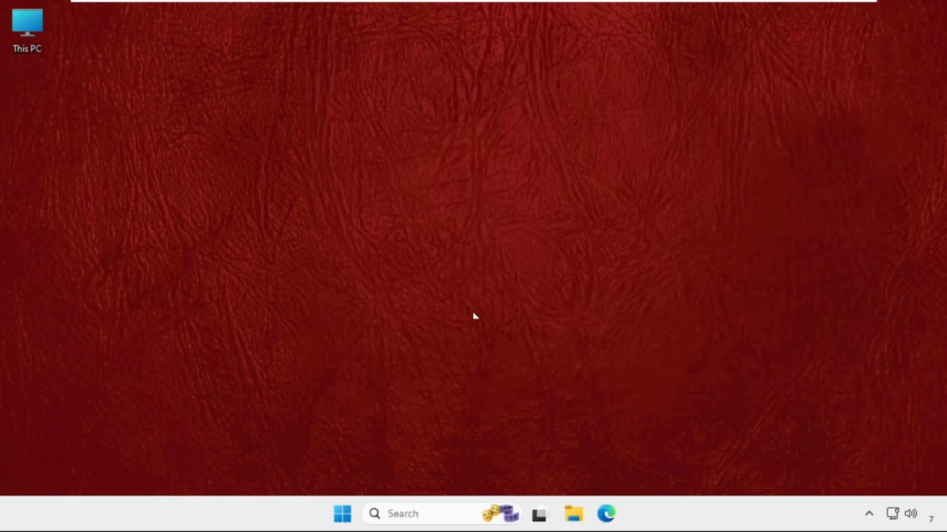
{"action": "left_click", "coordinate": [340, 514]}
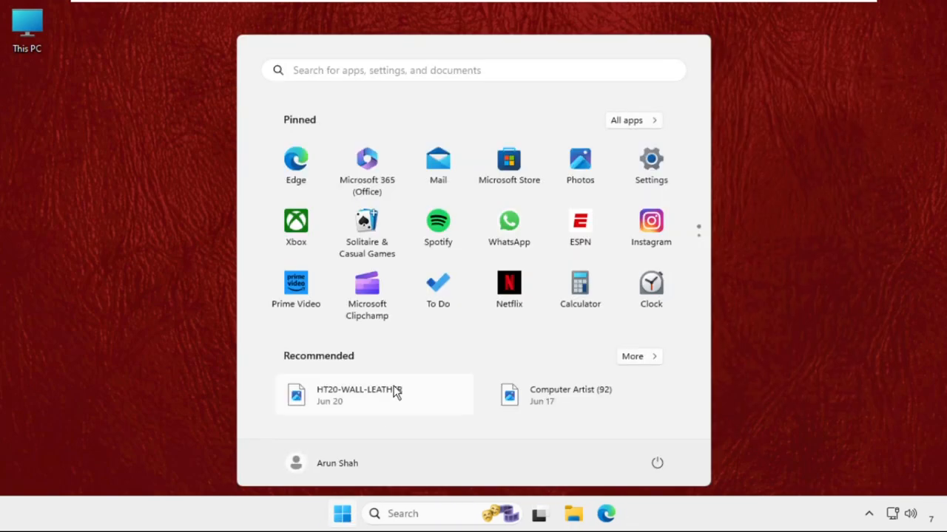
{"action": "left_click", "coordinate": [656, 463]}
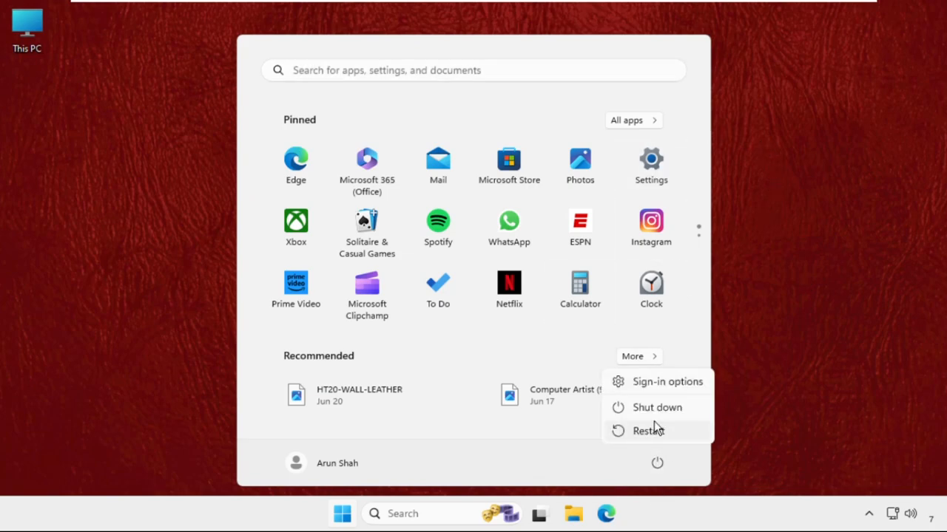